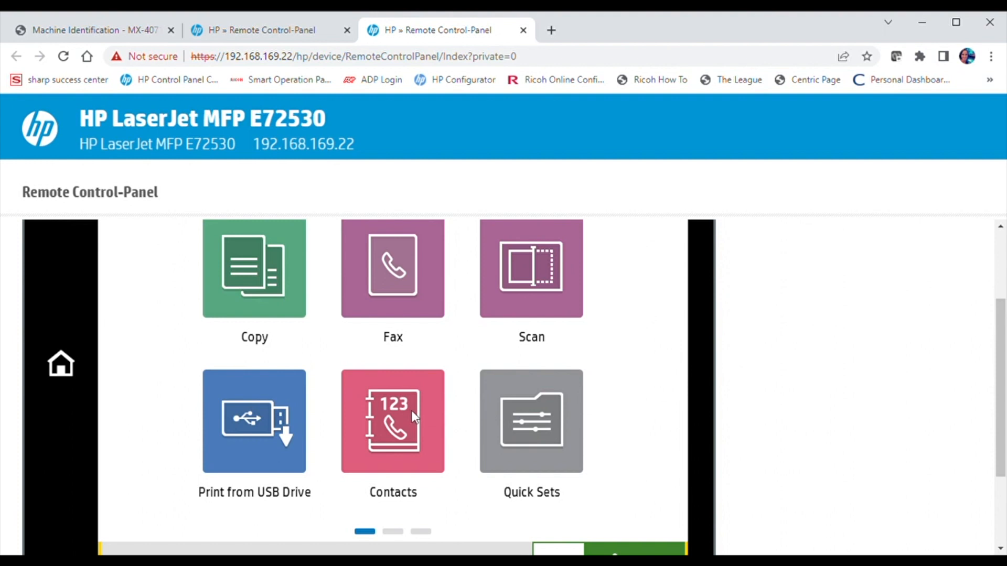
- Open Contacts, scroll the list, and start a blank Add Contact form
click(392, 421)
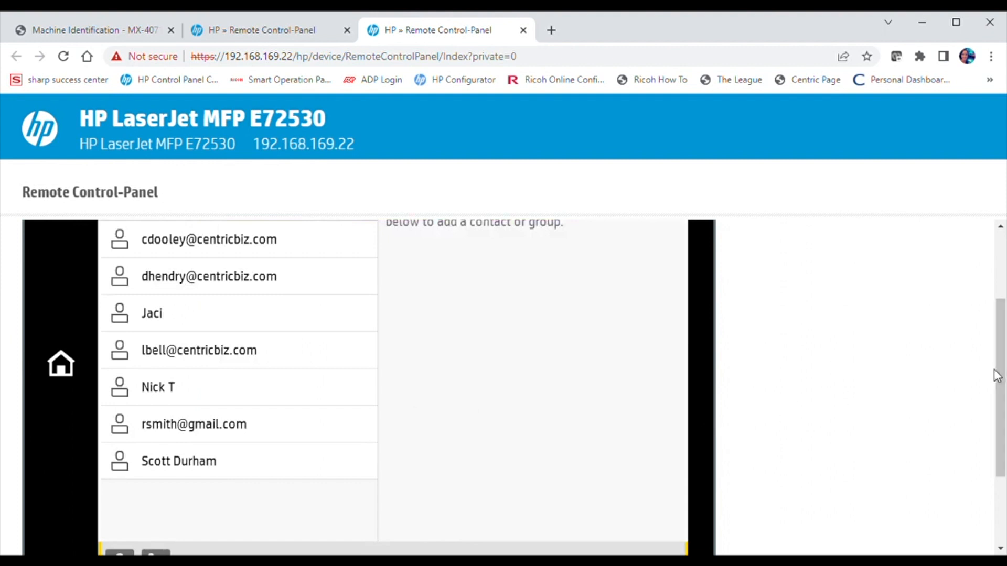
scroll(down, 3)
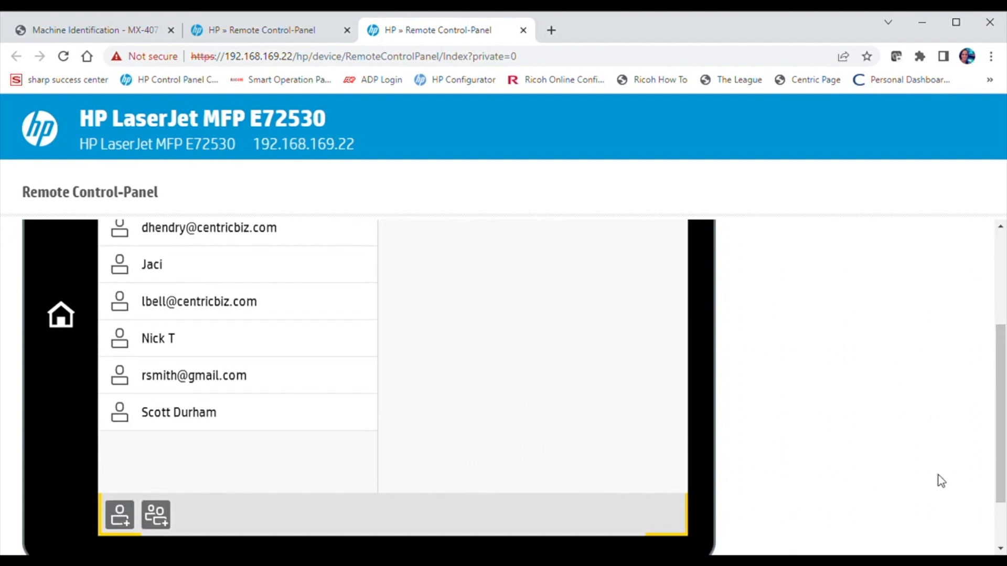
click(119, 515)
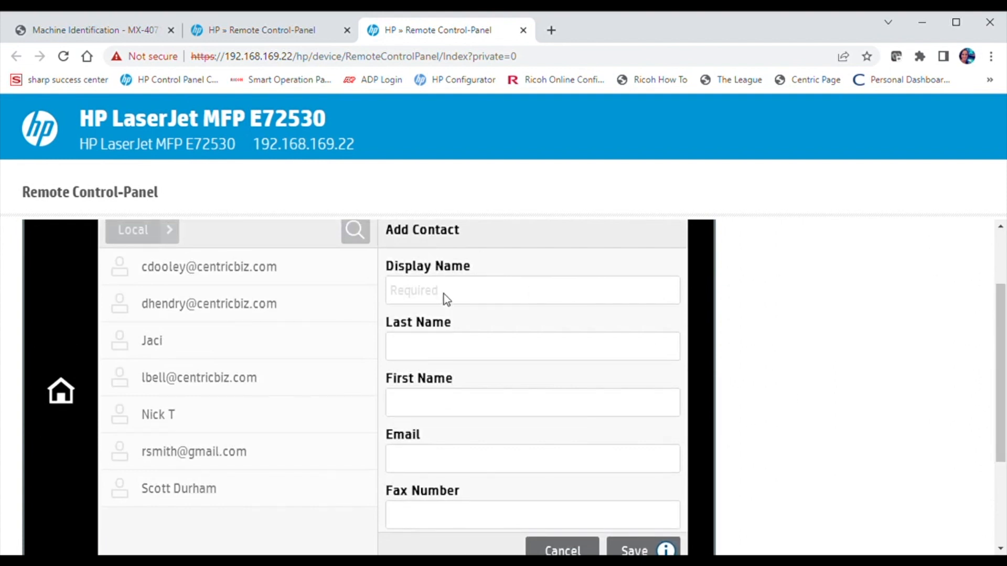
- Enter 'tst' as the new contact's Display Name and close the keyboard
click(531, 290)
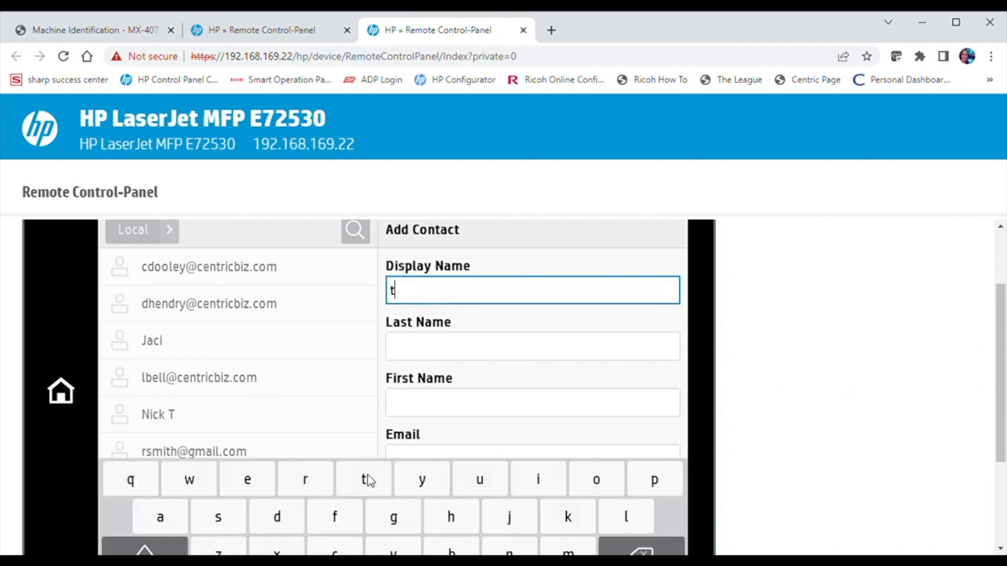
text(st)
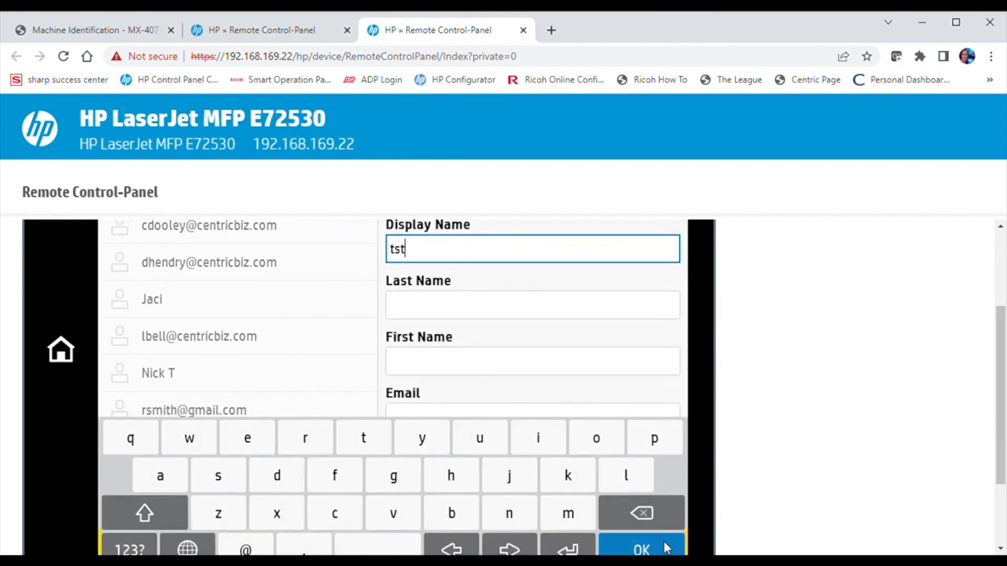
click(640, 549)
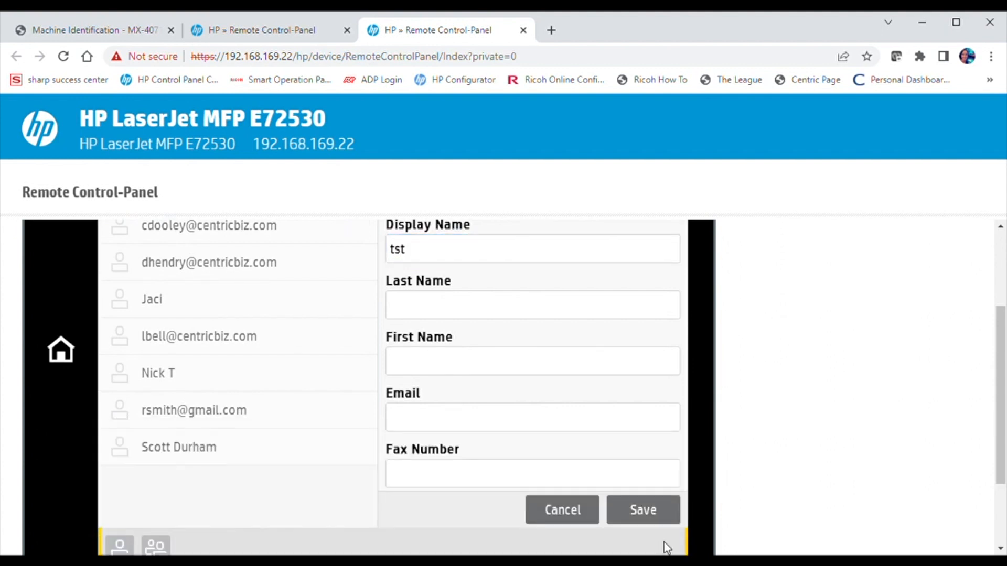
mouse_move(487, 302)
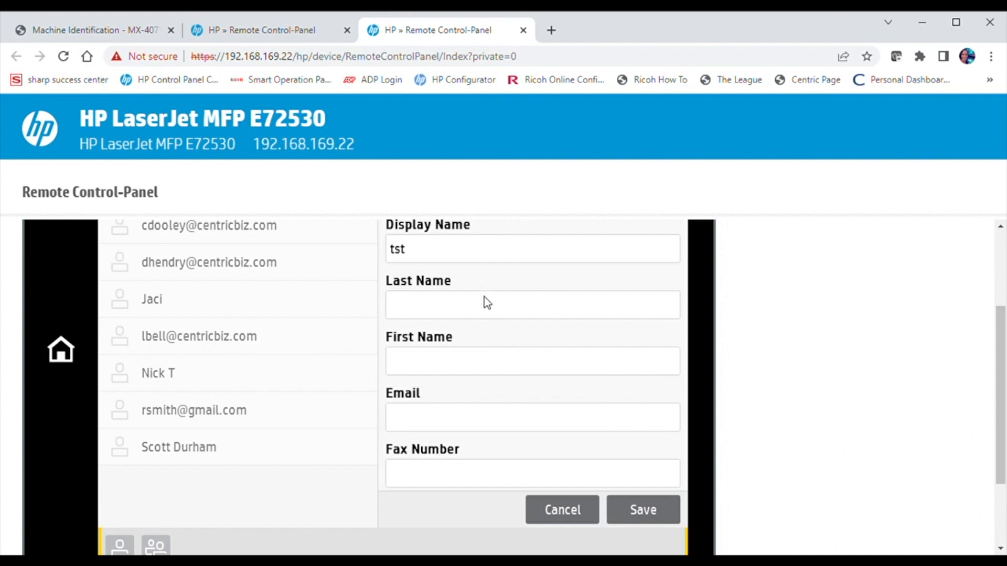
mouse_move(489, 366)
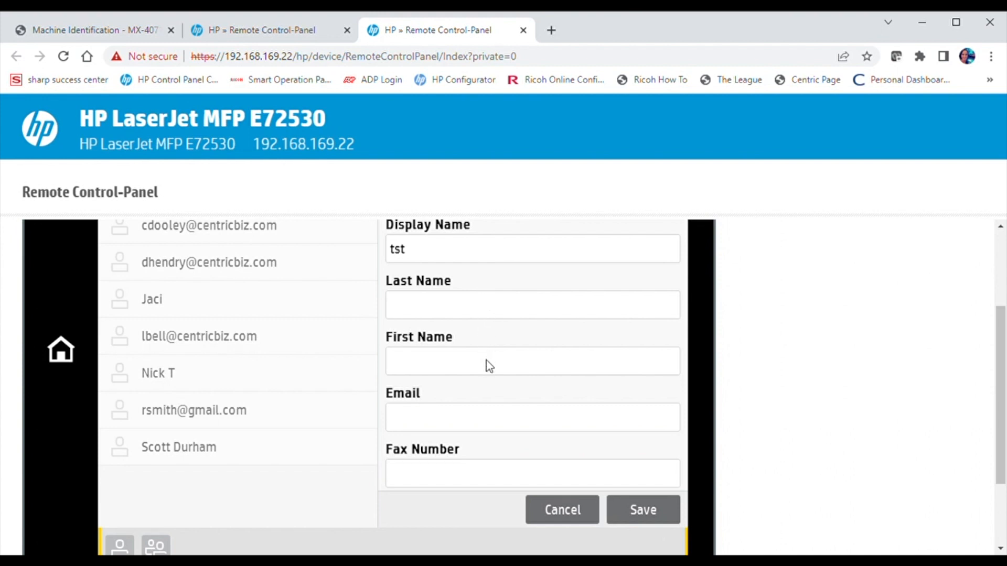
mouse_move(472, 428)
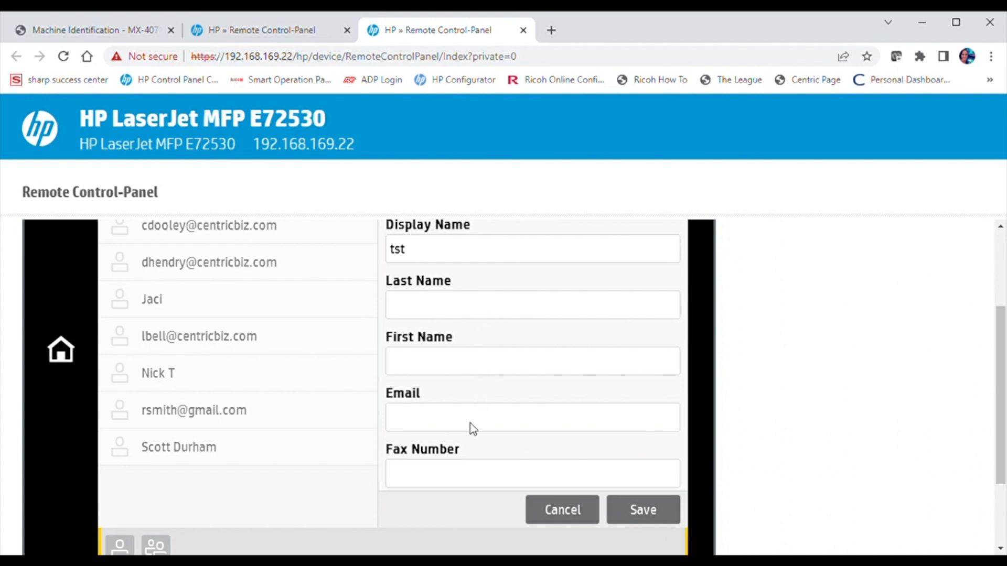
mouse_move(472, 418)
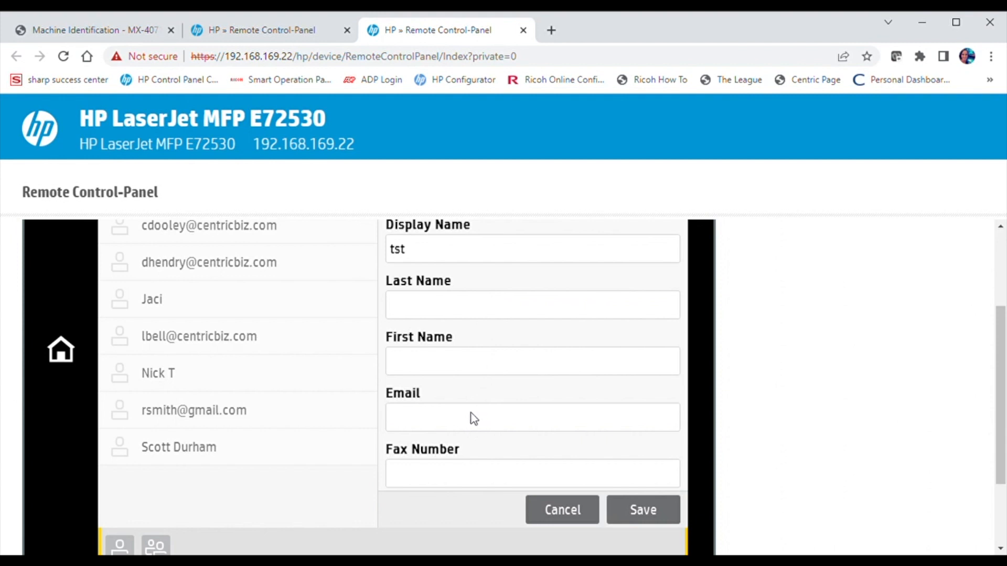
mouse_move(472, 422)
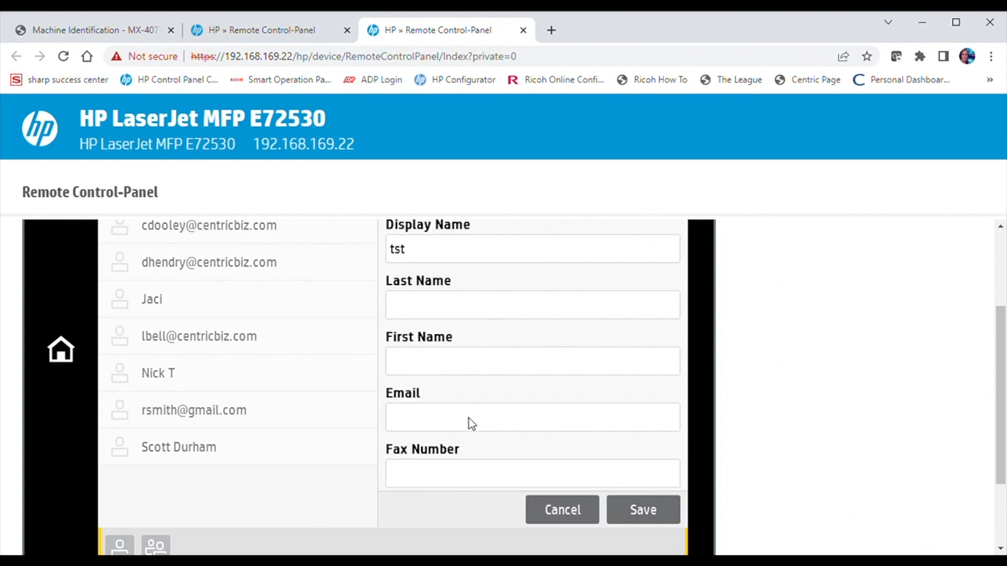
click(531, 417)
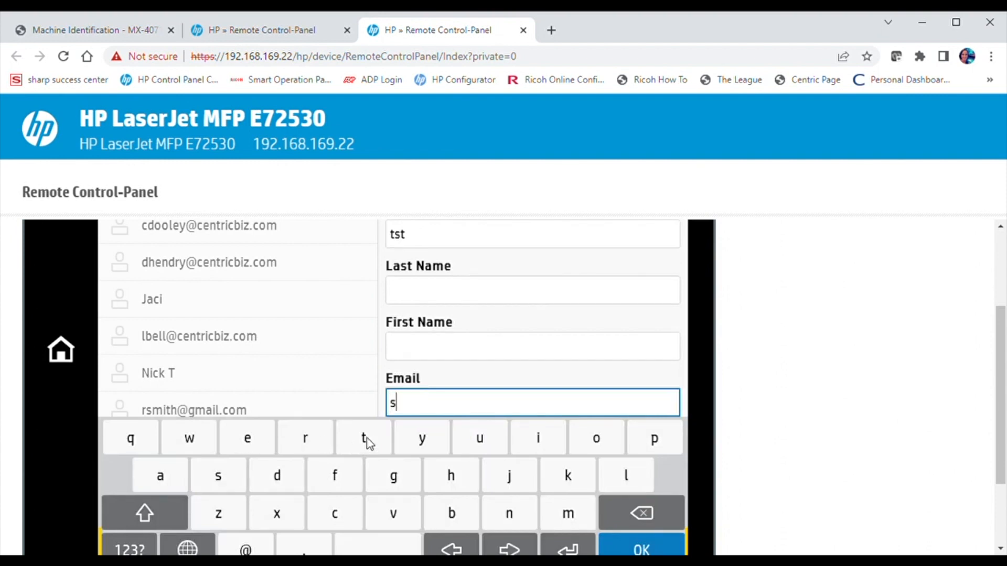
click(363, 437)
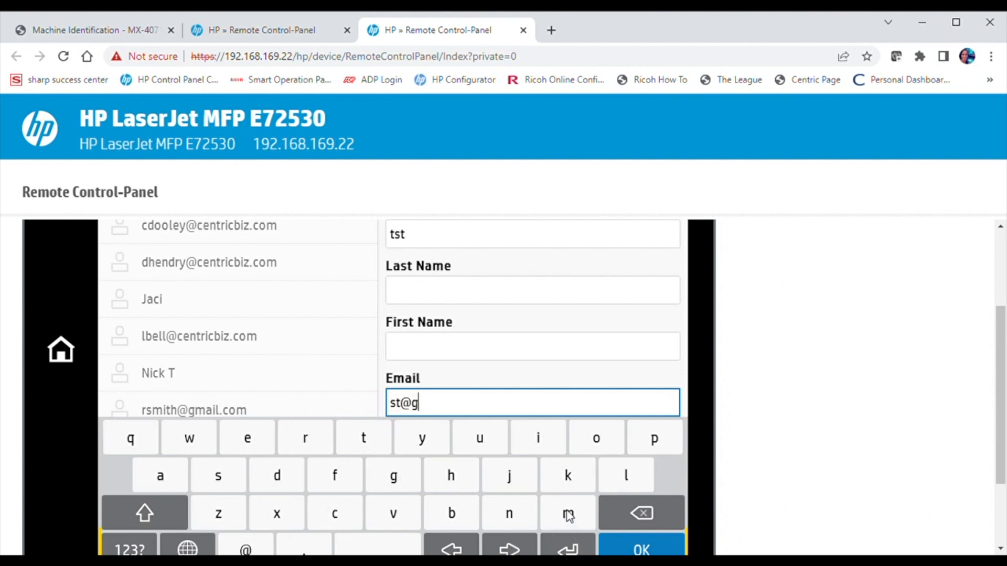
click(568, 513)
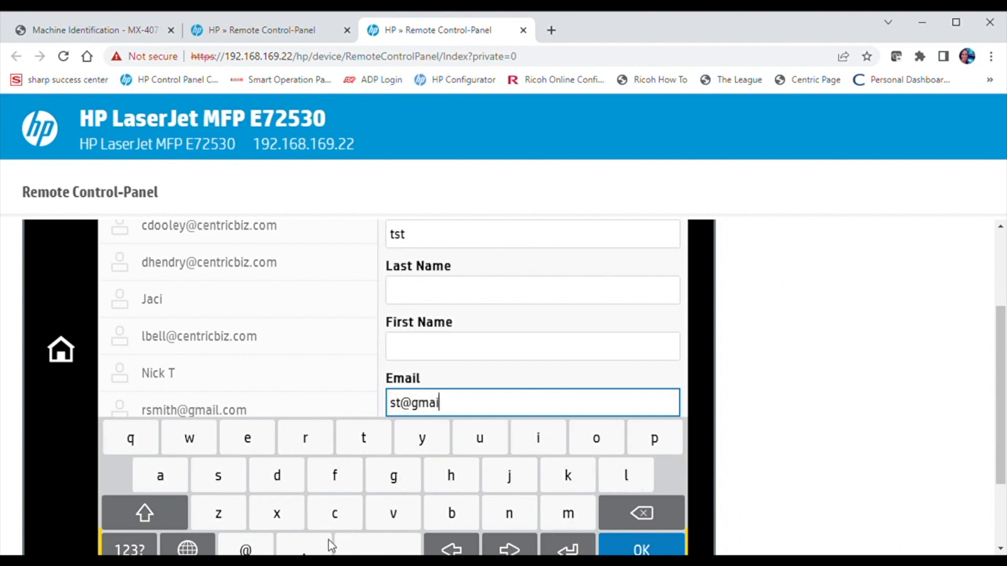
text(l)
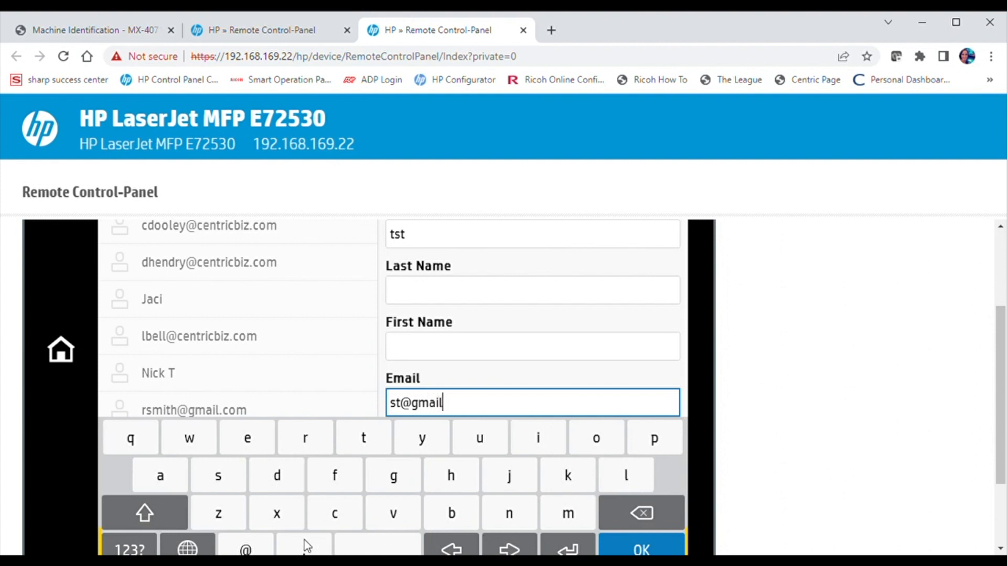
text(.co)
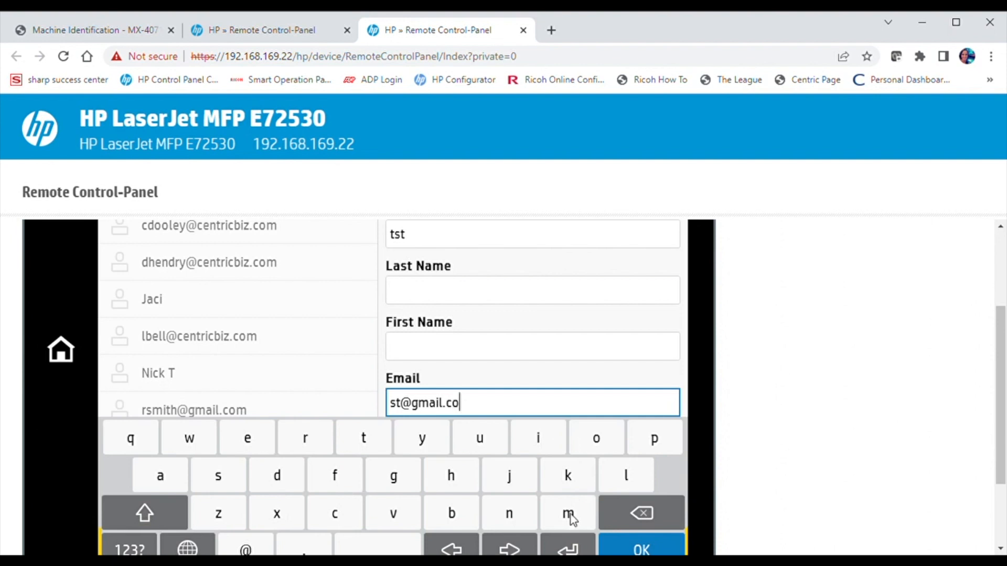
click(567, 512)
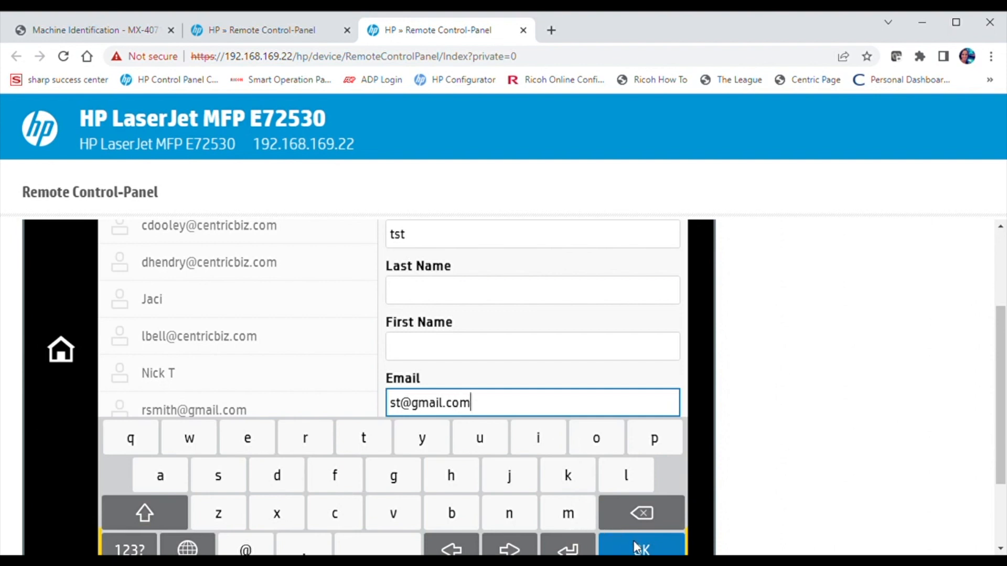
click(641, 547)
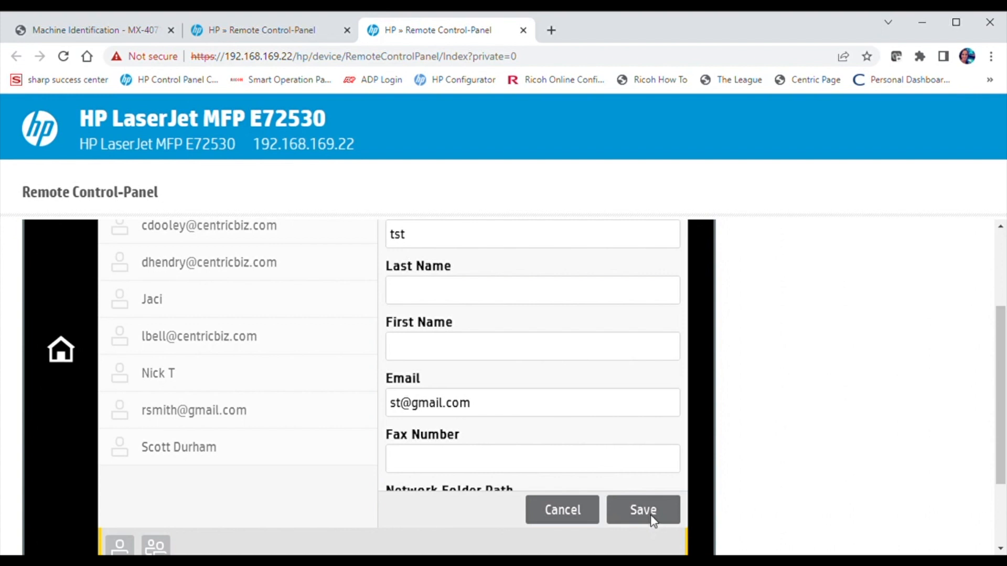
click(642, 510)
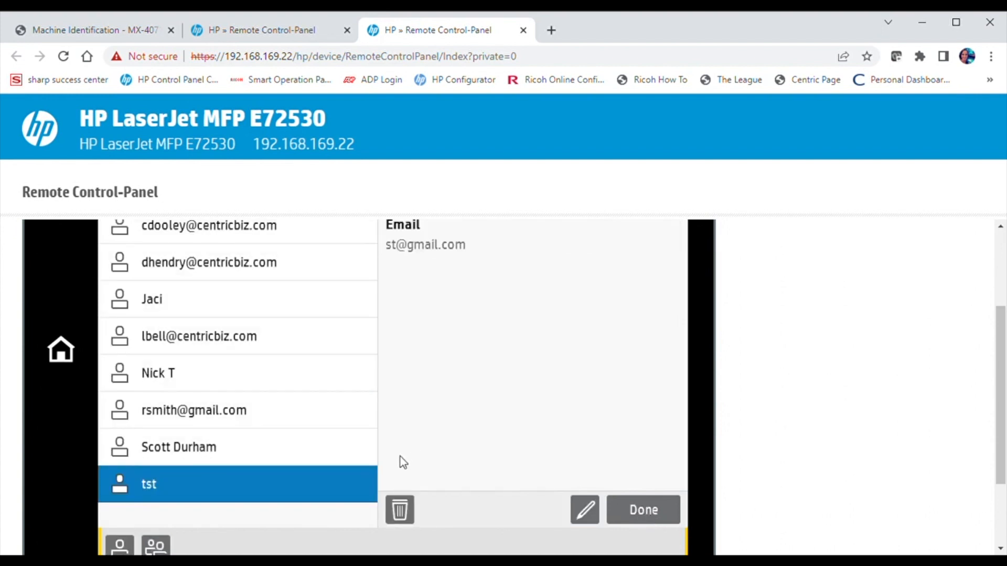
mouse_move(170, 489)
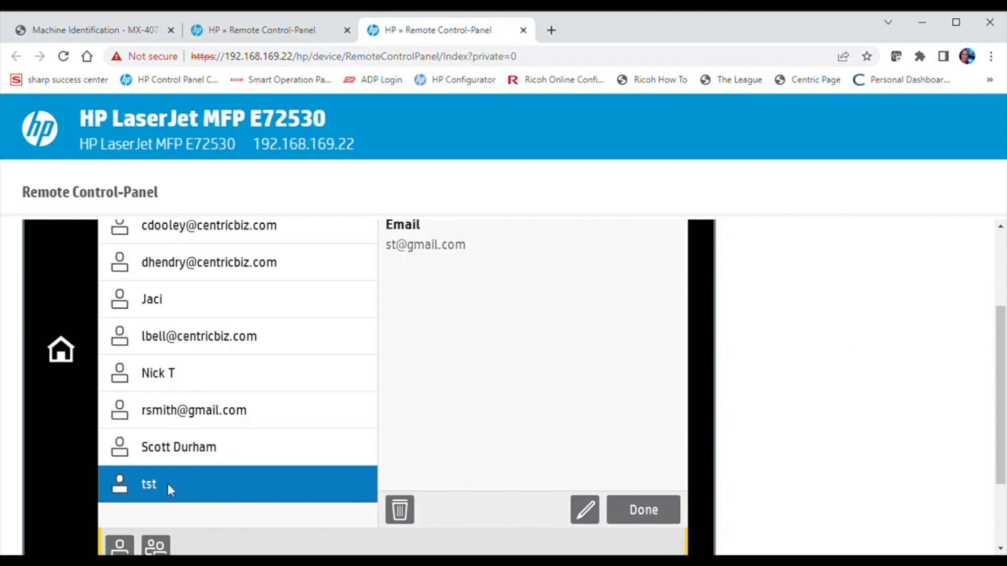
mouse_move(176, 491)
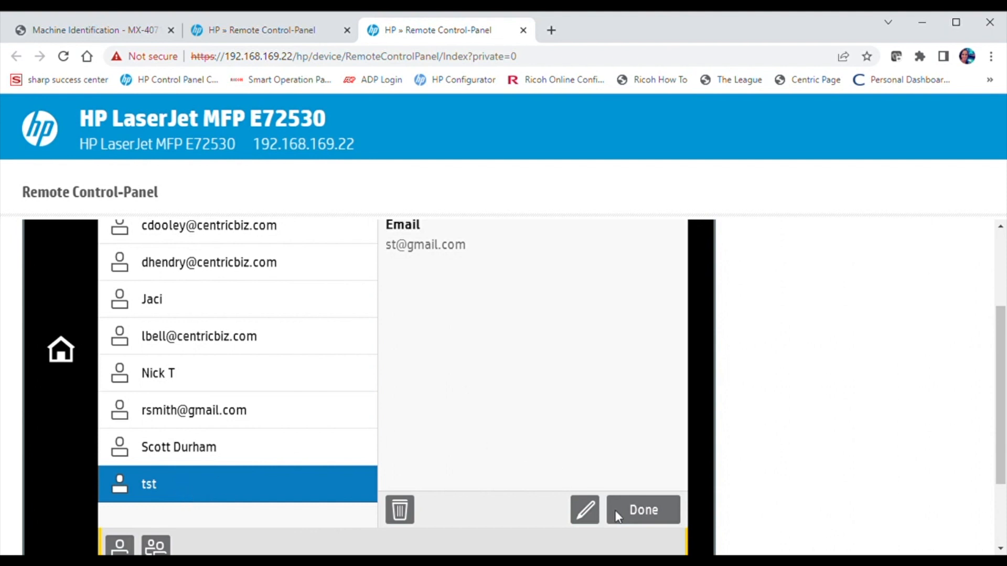
mouse_move(592, 521)
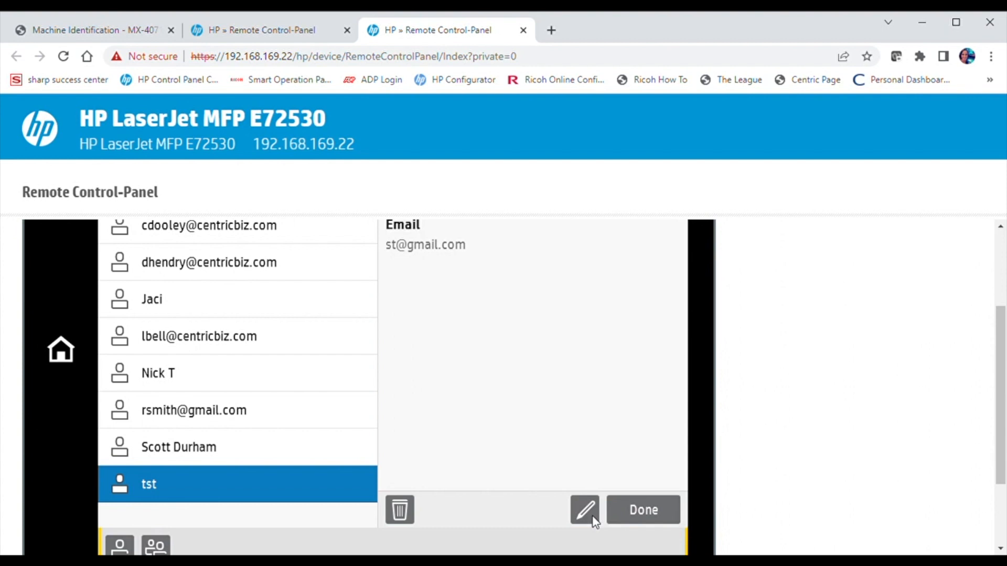
- Edit the tst contact and retype its Display Name as 'test'
click(584, 510)
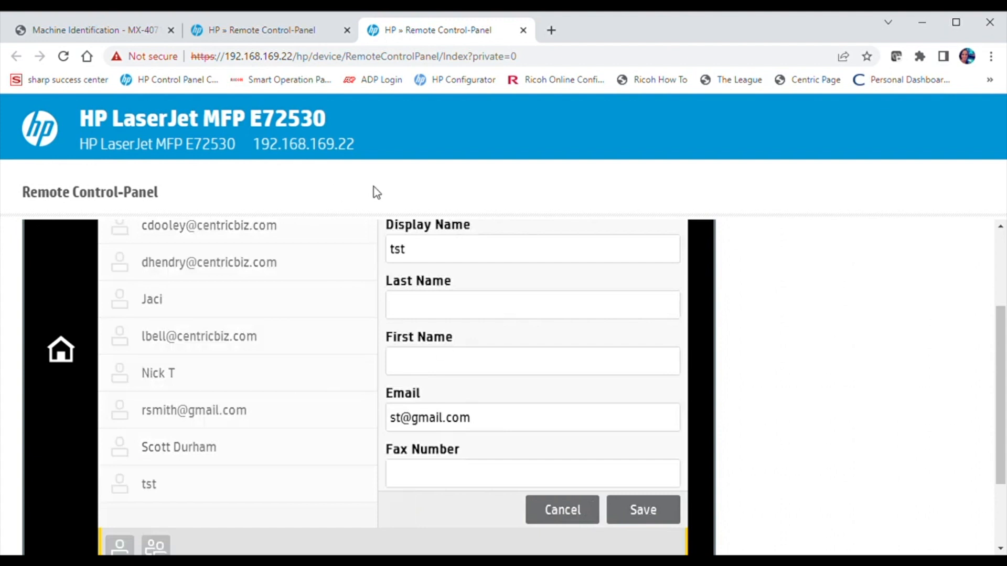
mouse_move(398, 257)
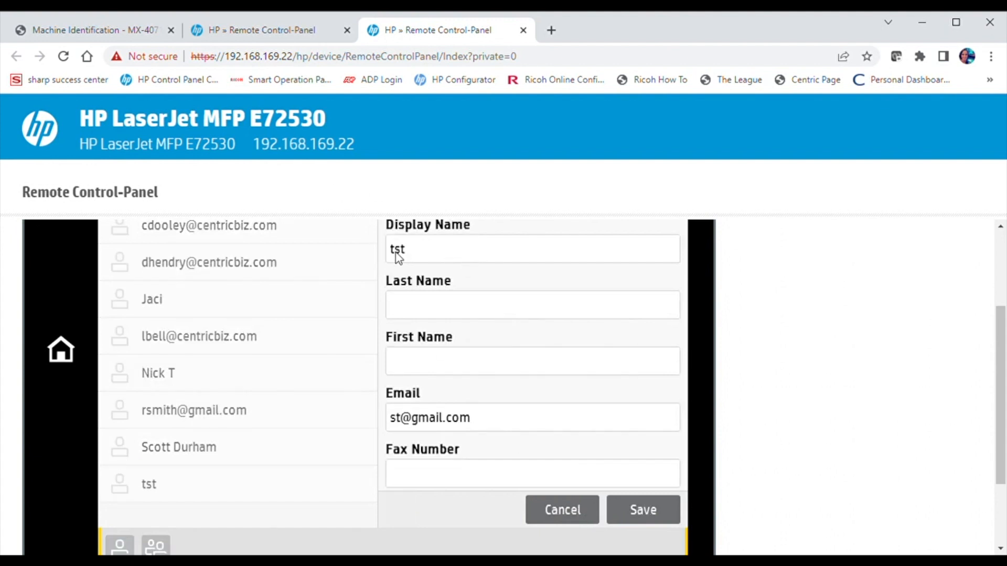
click(531, 249)
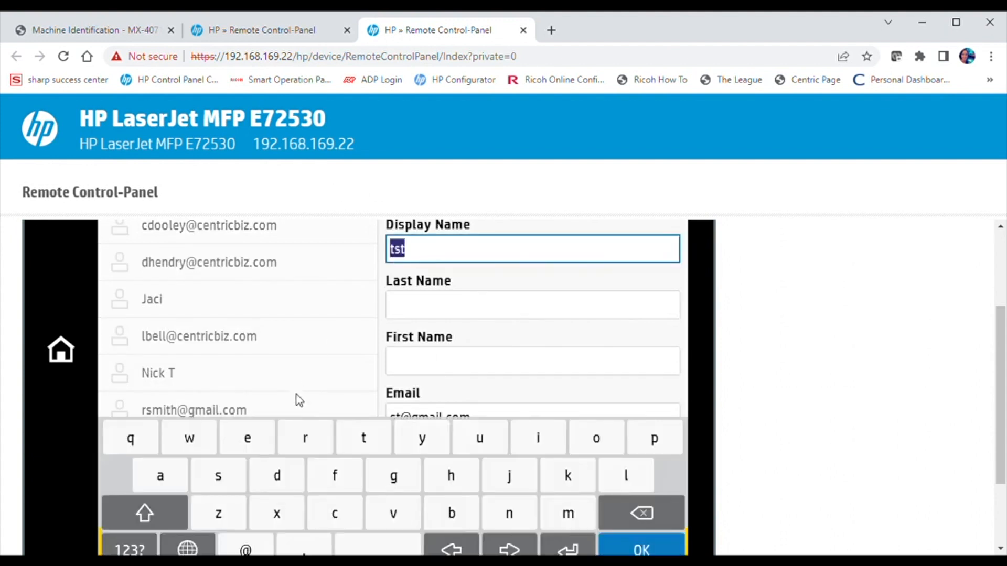
mouse_move(254, 438)
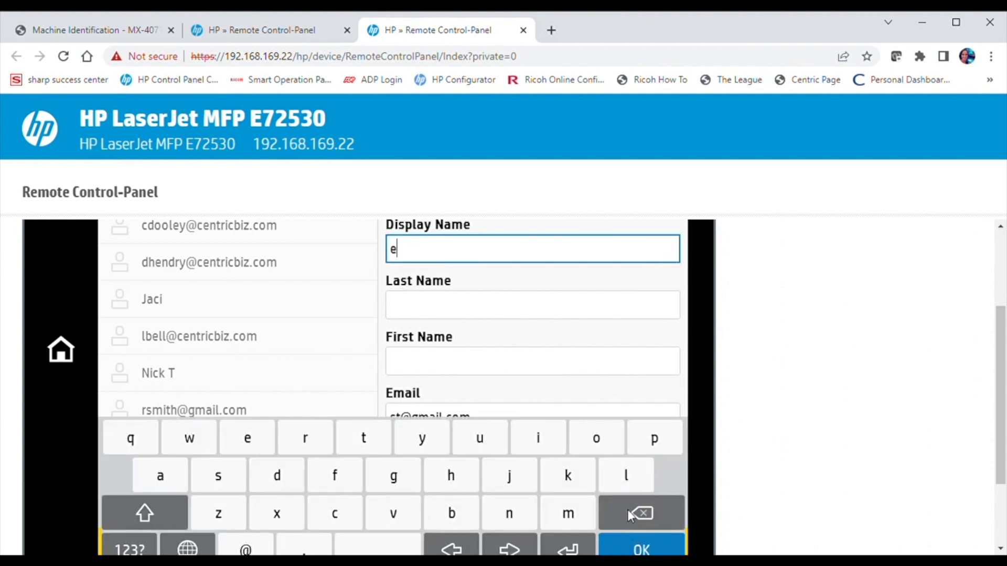
click(640, 512)
text(t)
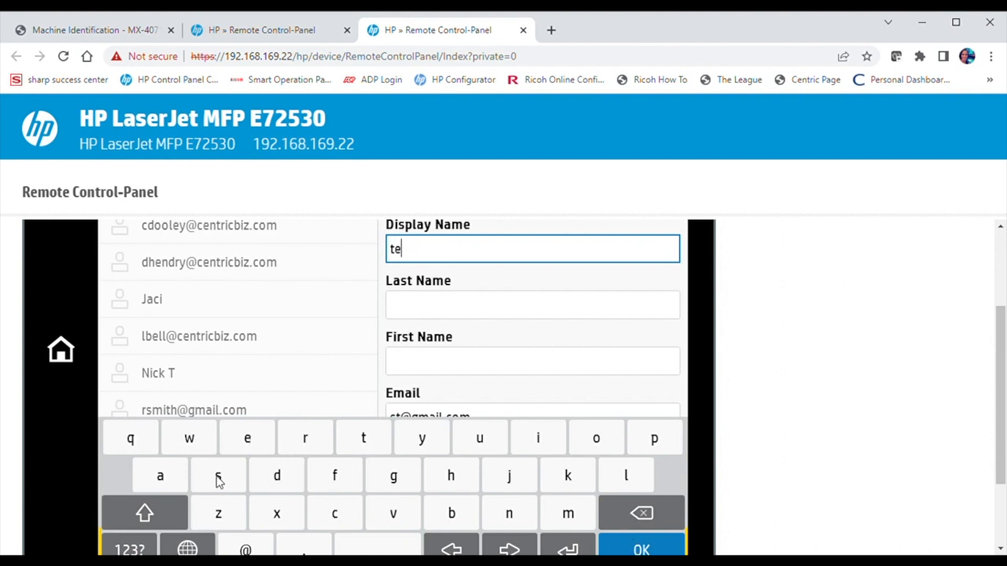
text(s)
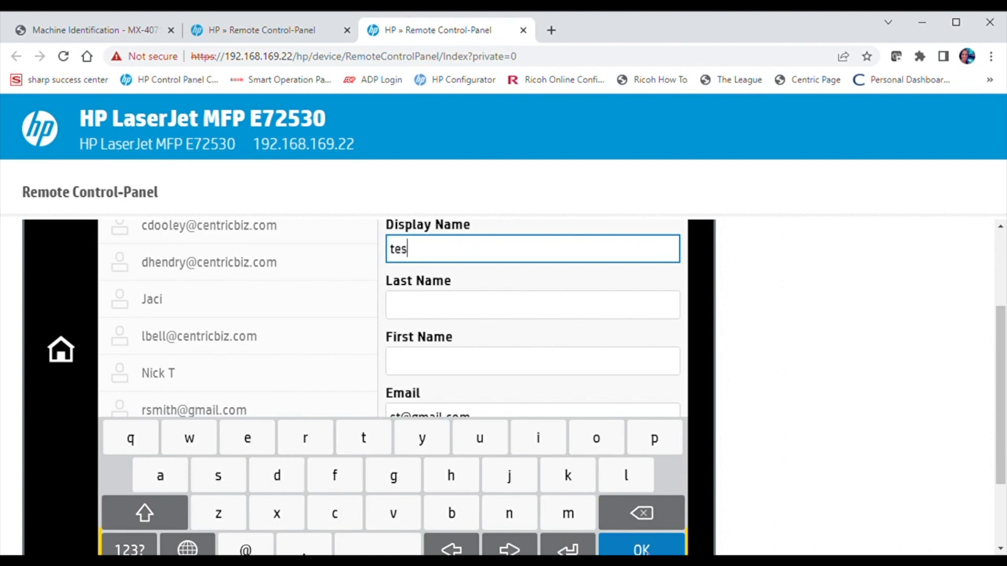
text(t)
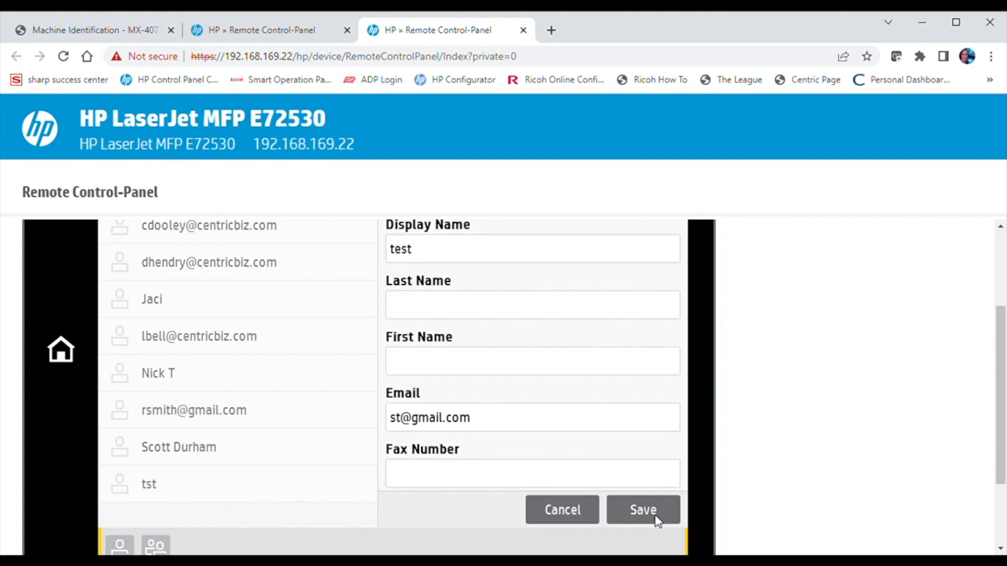
click(642, 509)
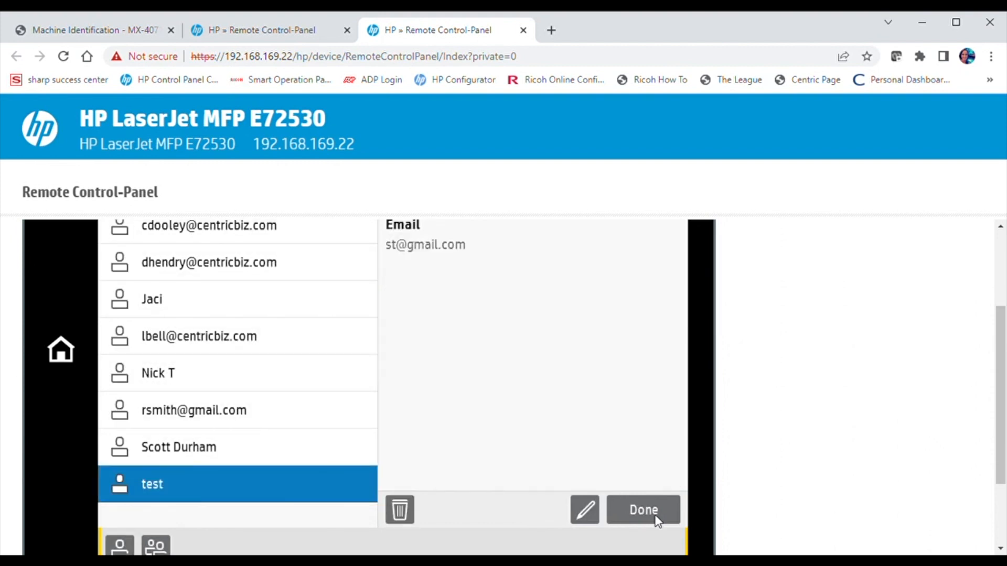
mouse_move(350, 383)
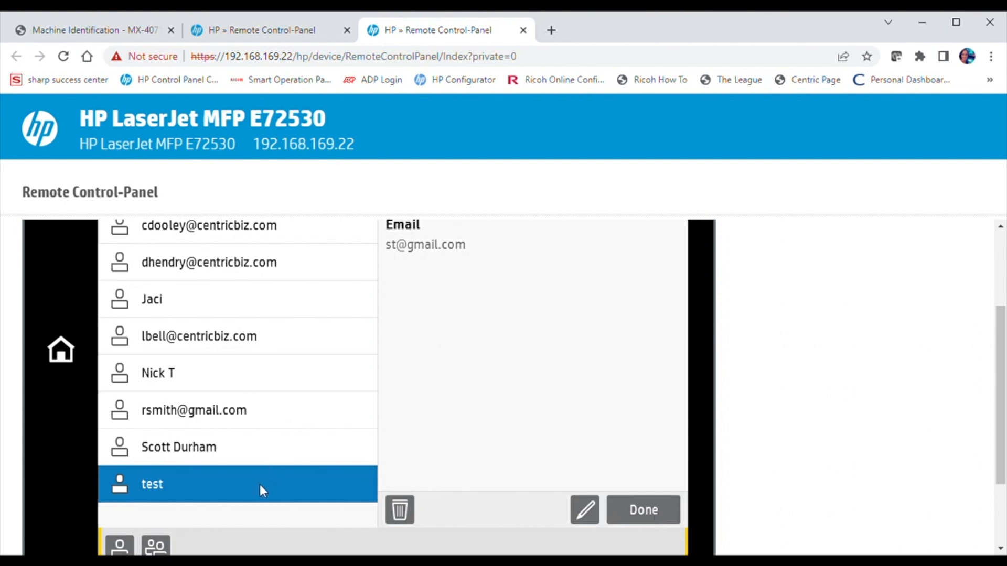
mouse_move(409, 513)
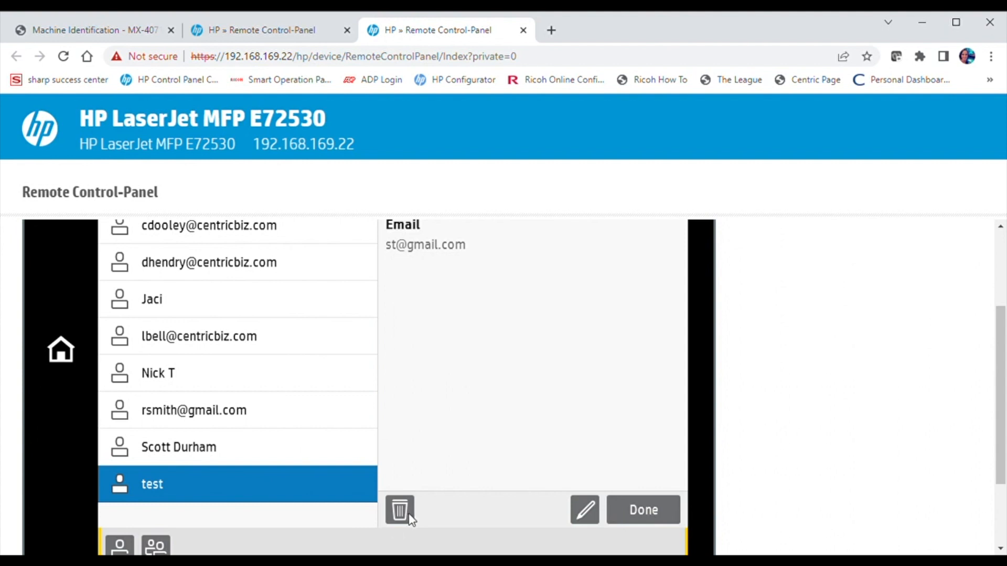
- Use the trash icon on the 'test' contact to bring up the delete confirmation
click(398, 509)
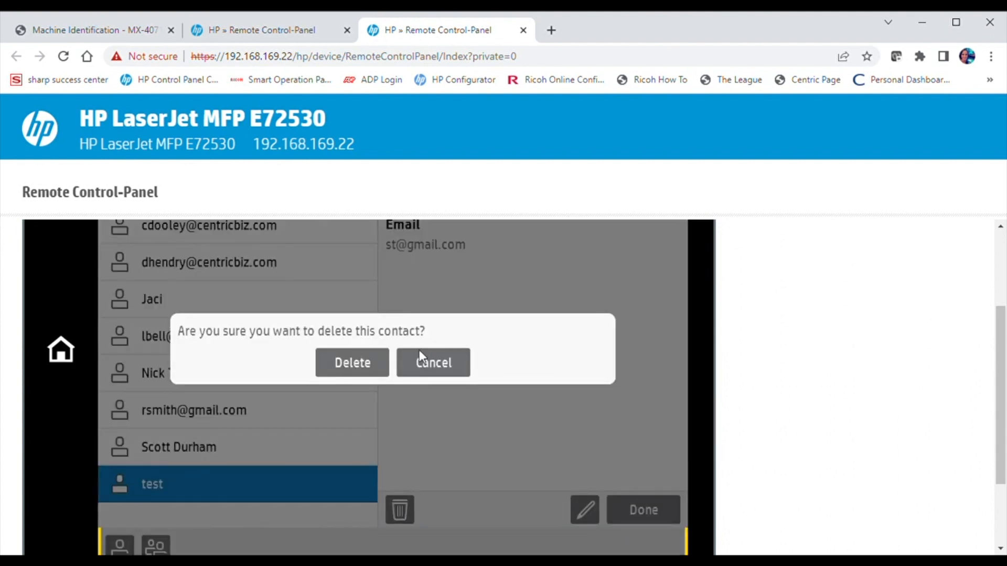
mouse_move(339, 360)
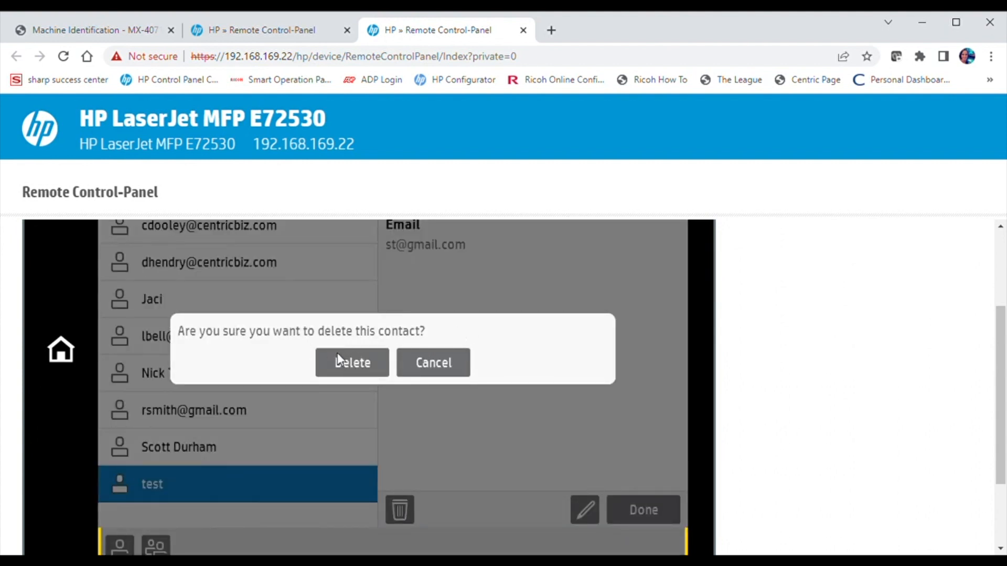
mouse_move(352, 363)
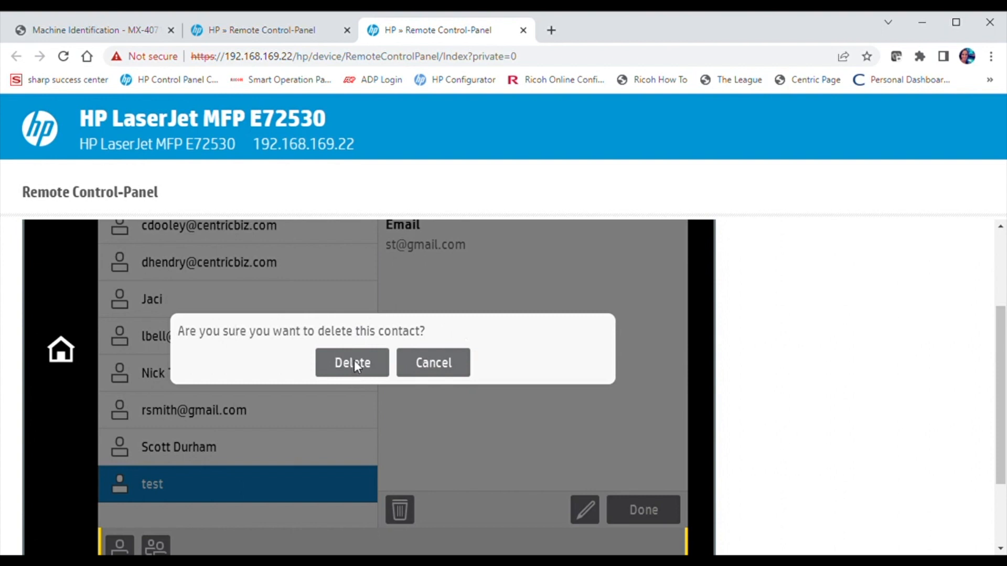